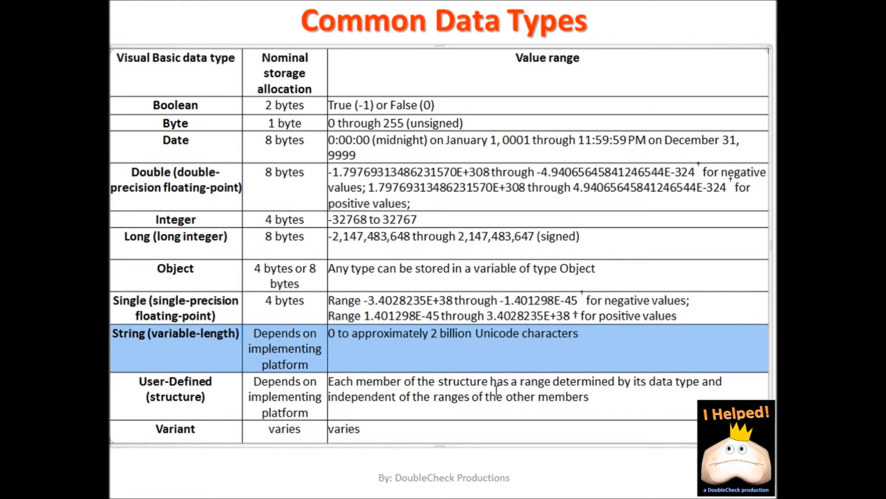
# Open the Visual Basic editor from the Developer ribbon to show the Variable_Example macro.
pyautogui.click(175, 389)
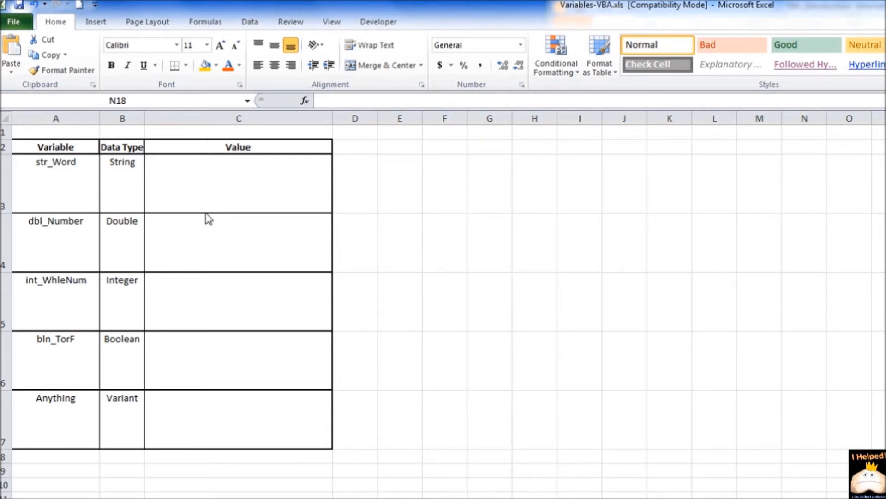
pyautogui.moveTo(55, 21)
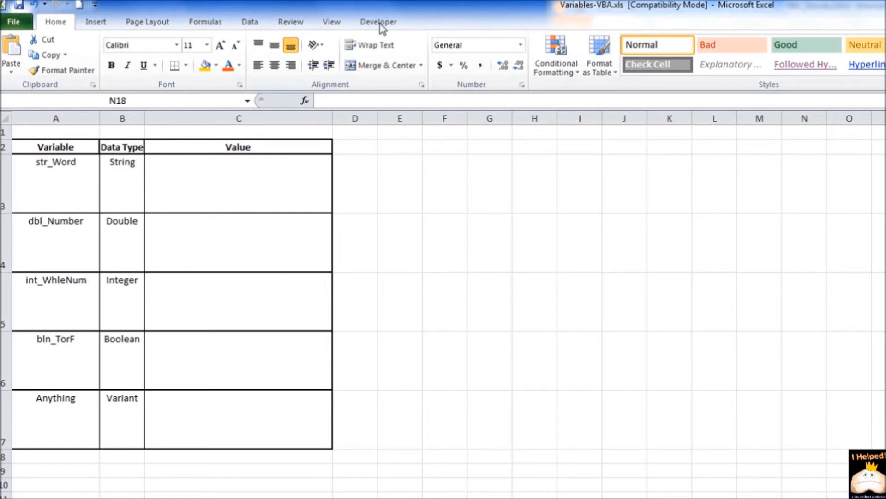
pyautogui.click(377, 21)
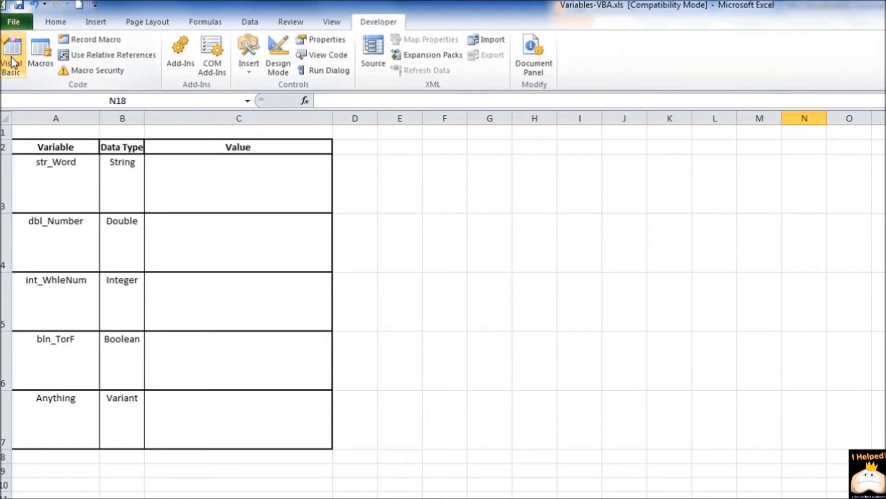
pyautogui.click(11, 54)
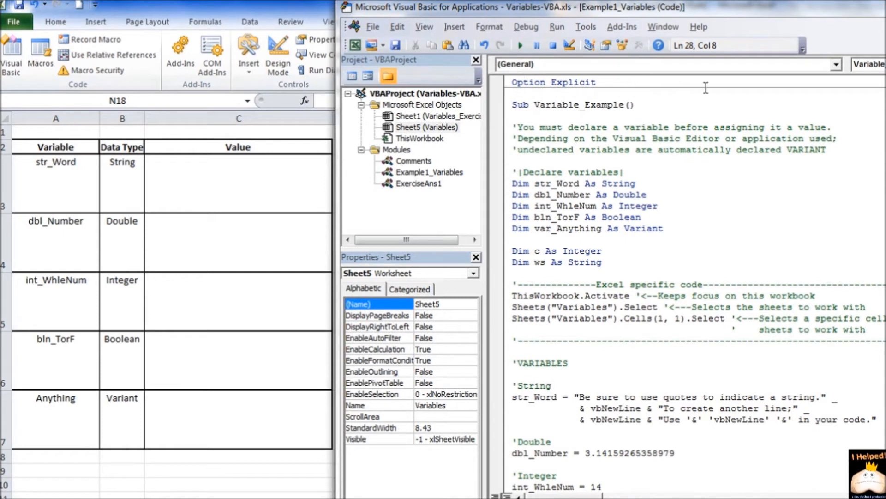
pyautogui.moveTo(704, 88)
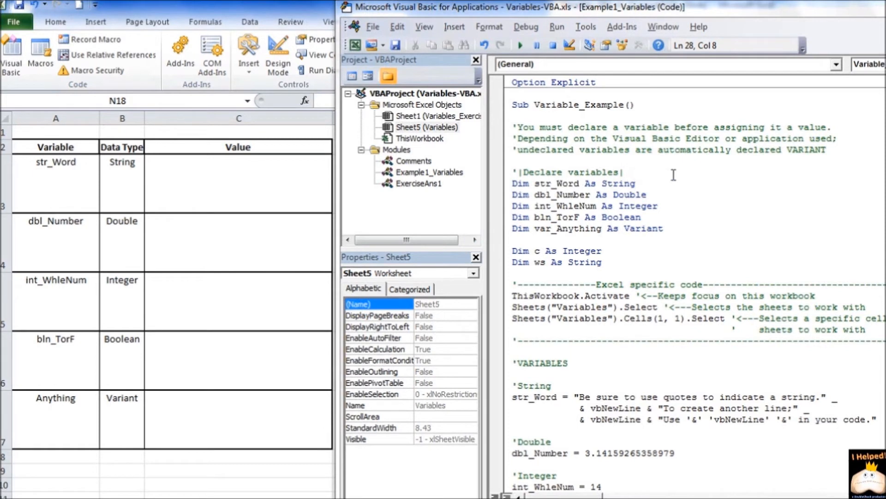
pyautogui.moveTo(676, 290)
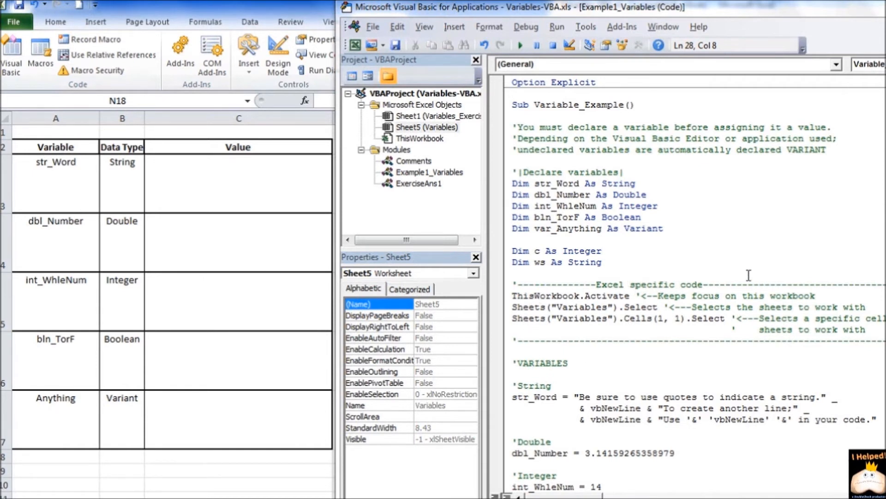
pyautogui.moveTo(738, 270)
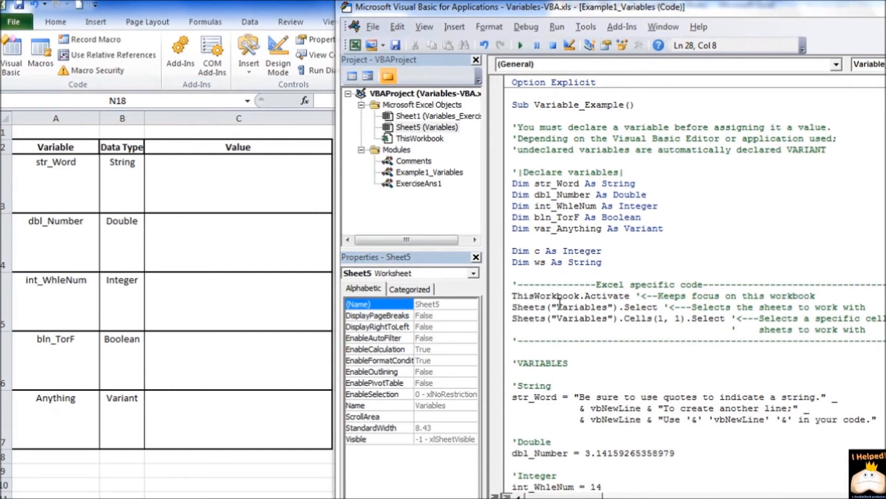
pyautogui.moveTo(667, 327)
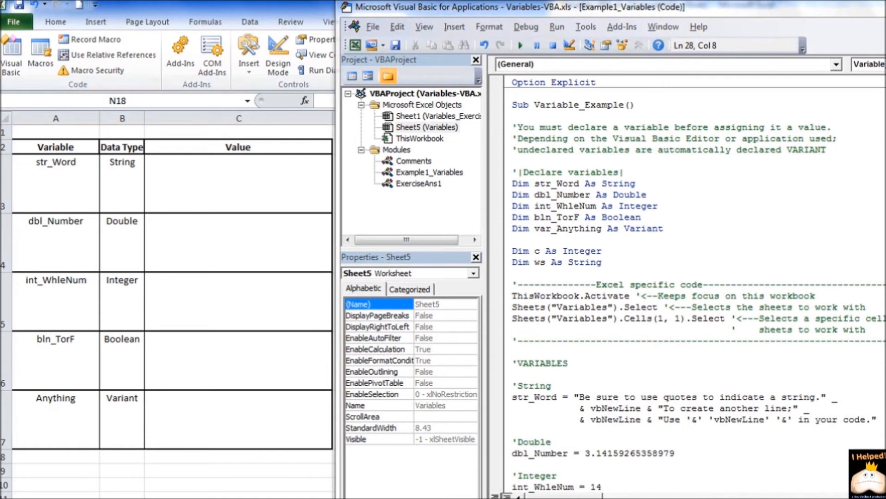
pyautogui.moveTo(572, 293)
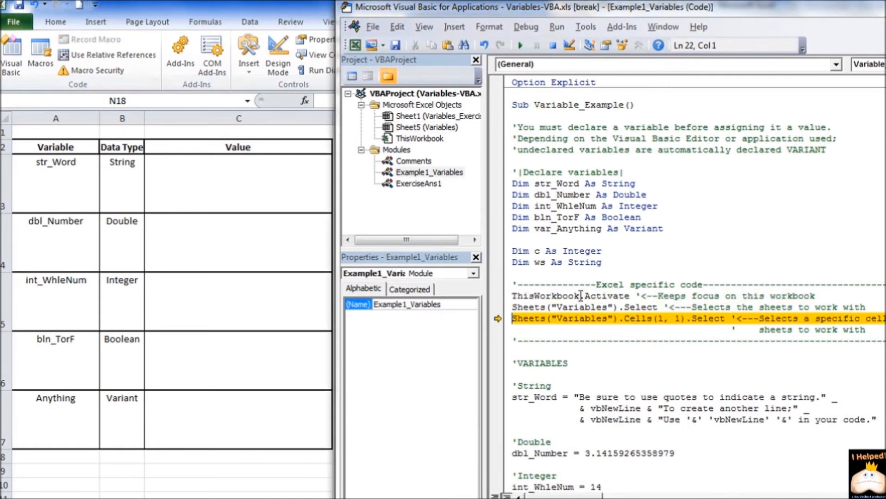
# Step through the macro line by line with F8 past the String, number, Boolean and Variant assignments.
pyautogui.press('F8')
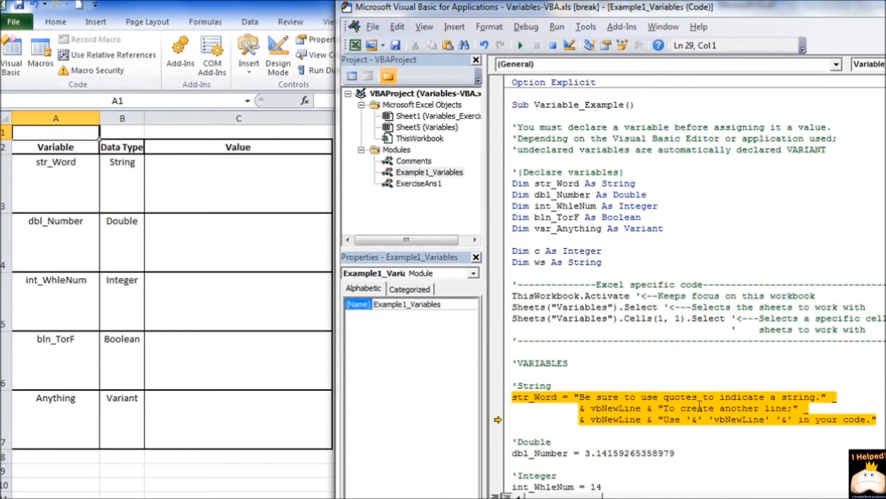
pyautogui.press('F8')
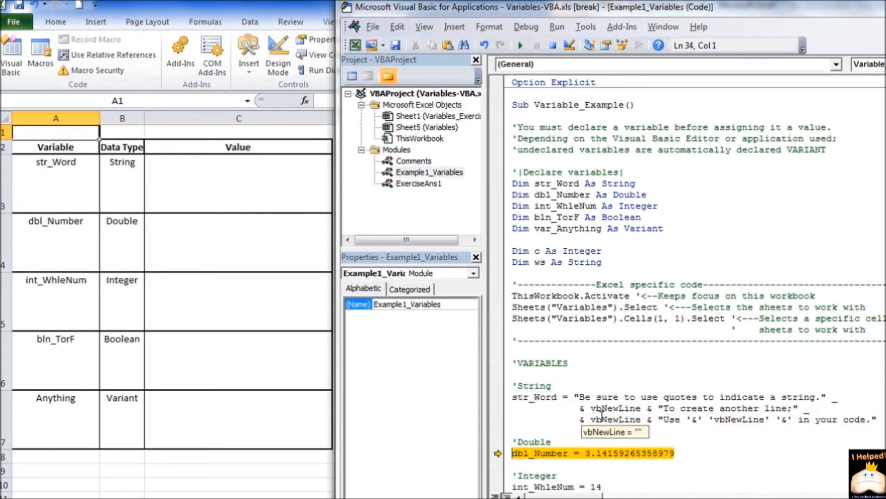
pyautogui.scroll(-3)
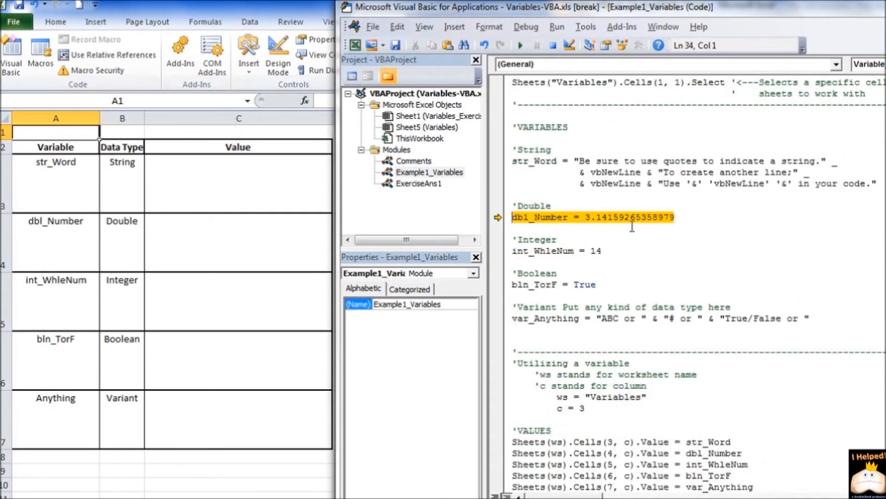
pyautogui.press('F8')
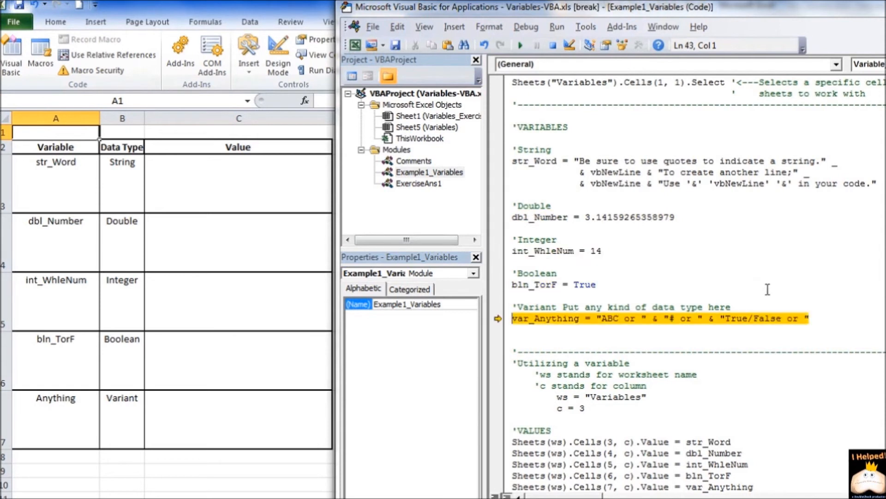
pyautogui.press('F8')
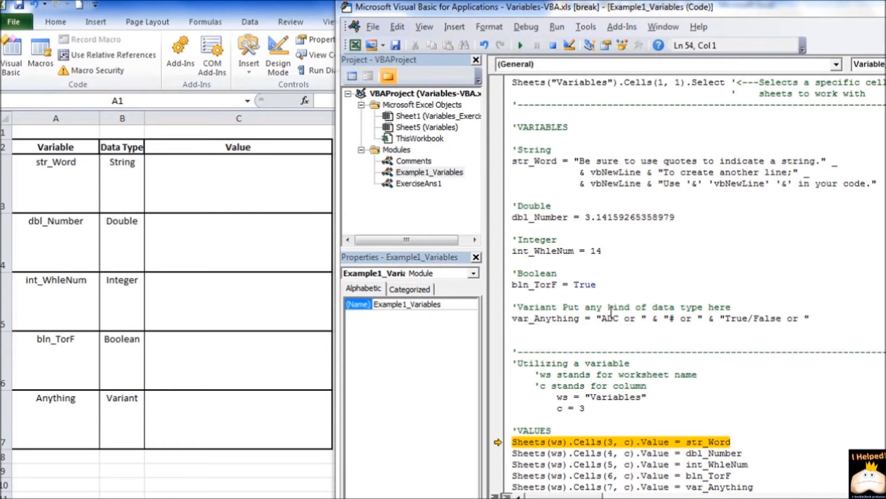
pyautogui.moveTo(551, 339)
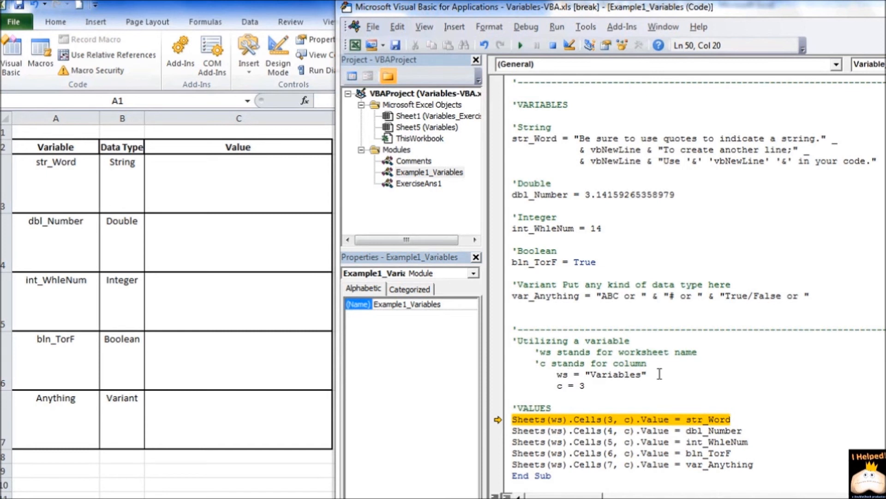
pyautogui.moveTo(221, 236)
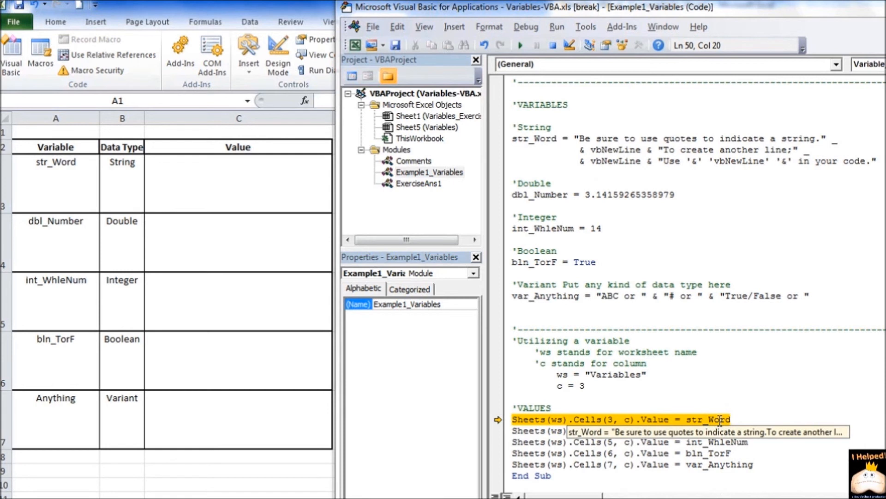
pyautogui.moveTo(606, 397)
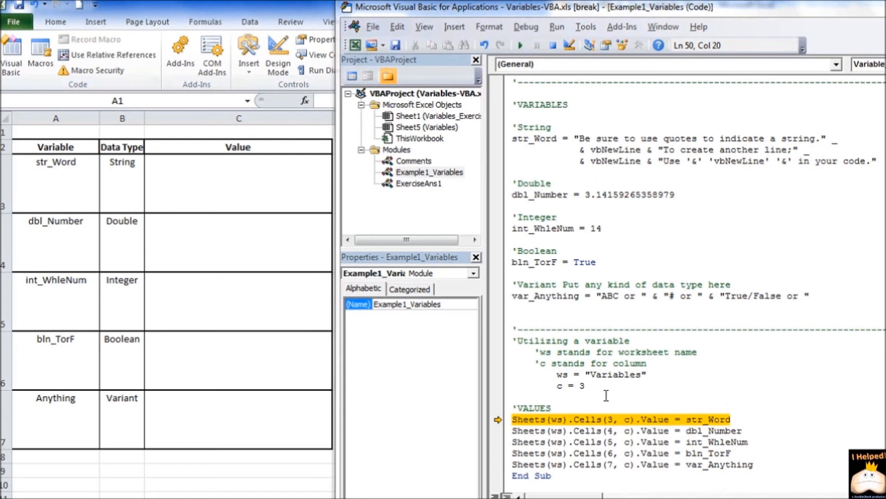
pyautogui.moveTo(250, 188)
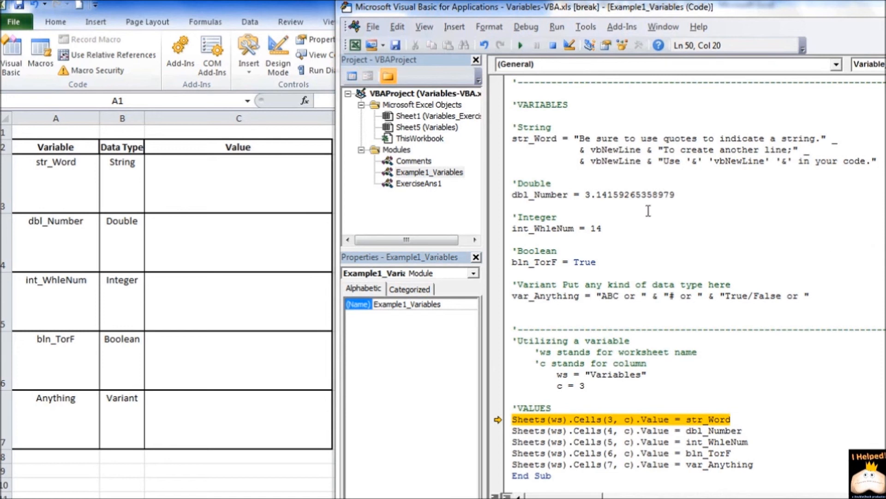
pyautogui.moveTo(197, 194)
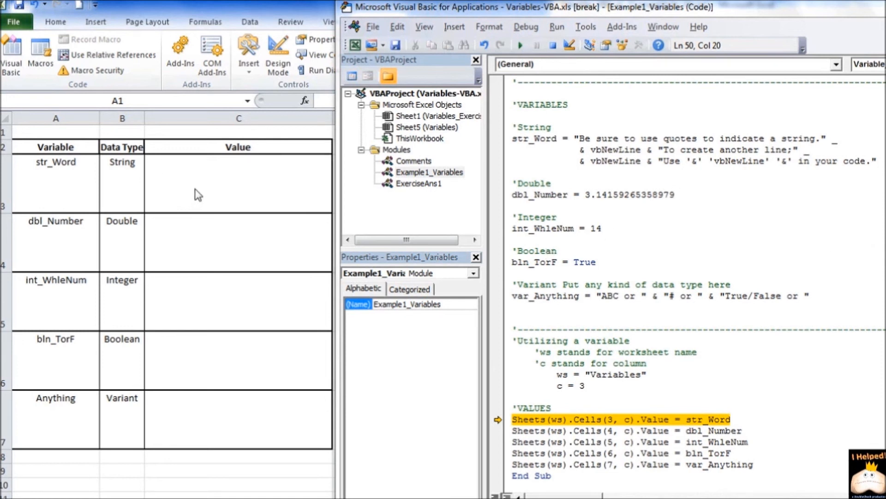
# Step through the cell-writing lines so str_Word and dbl_Number land in the Value column.
pyautogui.press('F8')
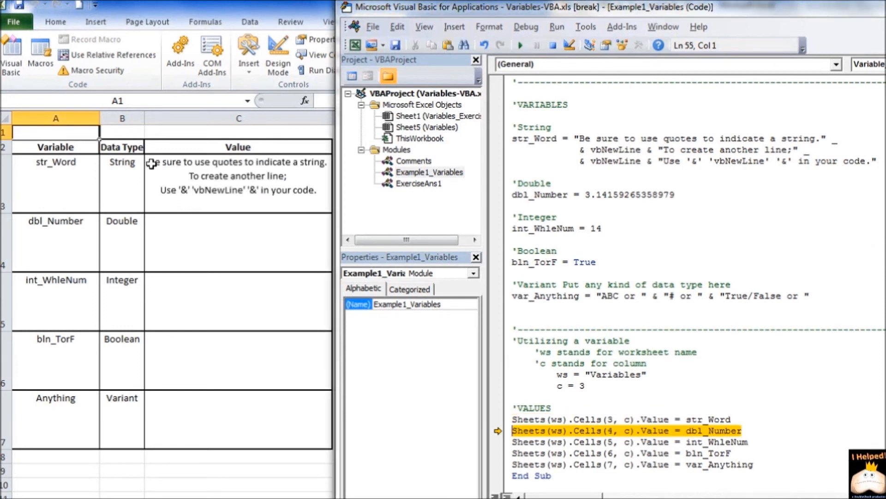
pyautogui.press('F8')
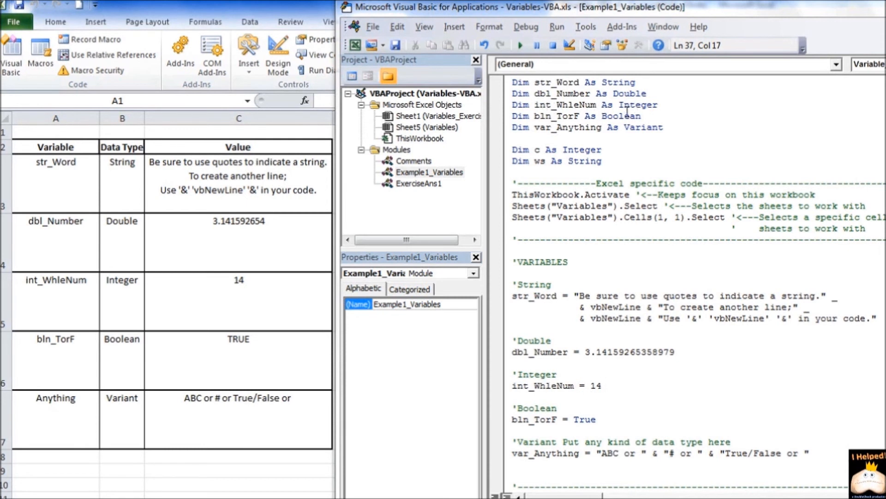
# Assign text instead of 14 to int_WhleNum, run the macro and debug the Type mismatch error.
pyautogui.doubleClick(593, 385)
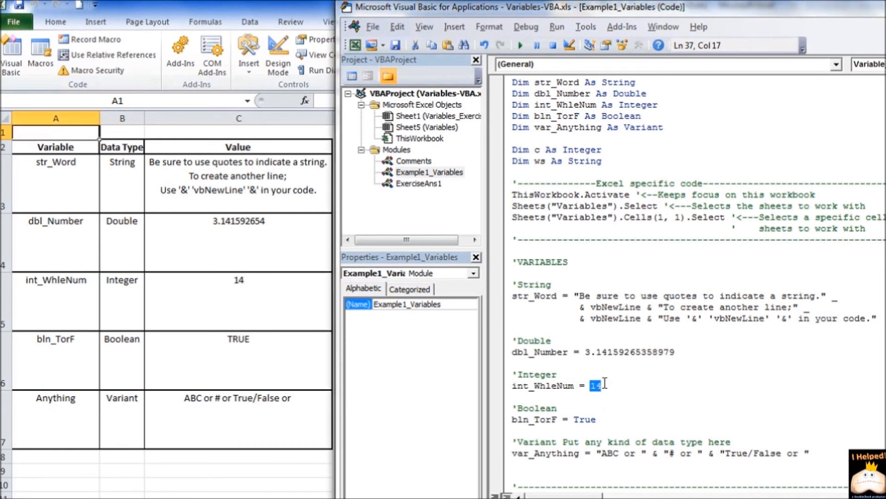
pyautogui.write('"Not a Numb')
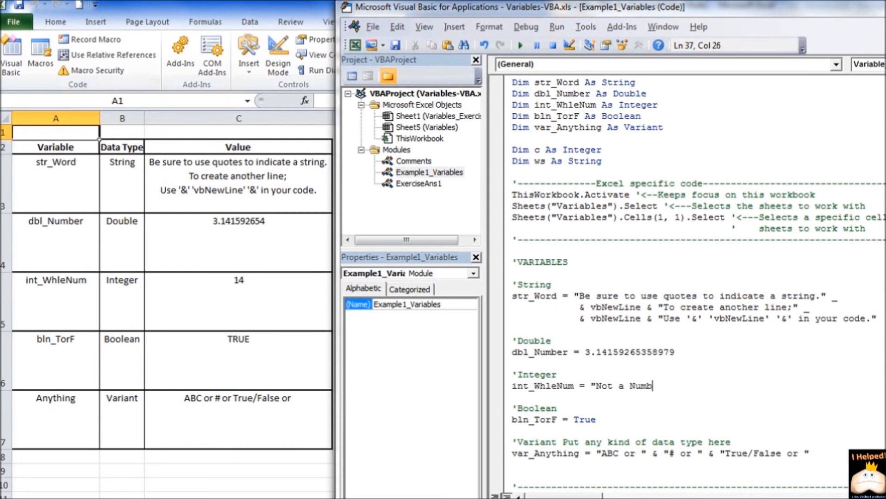
pyautogui.write('err')
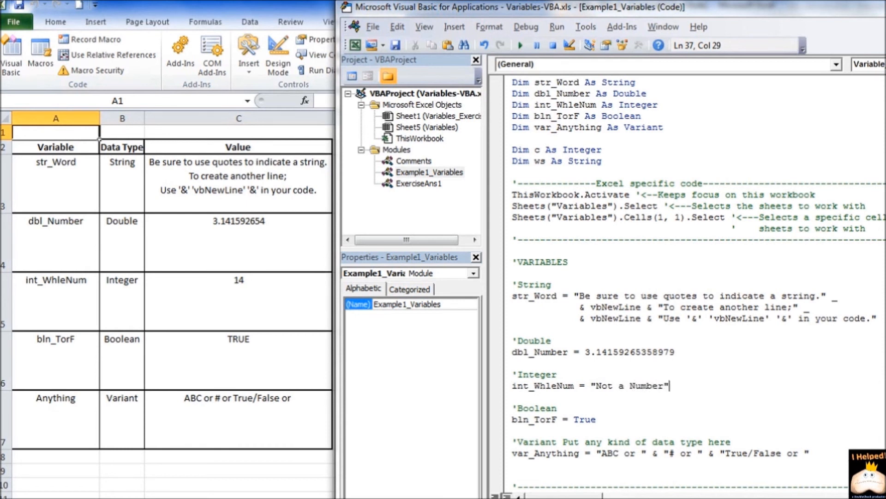
pyautogui.click(518, 45)
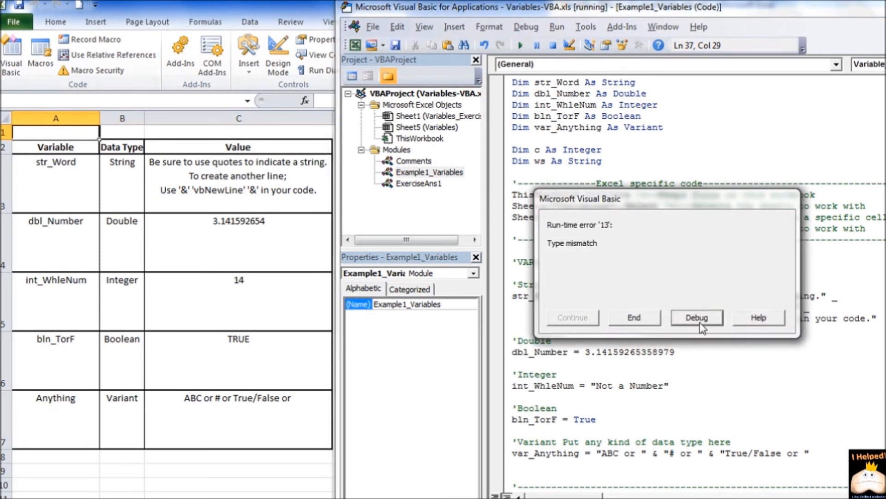
pyautogui.click(697, 316)
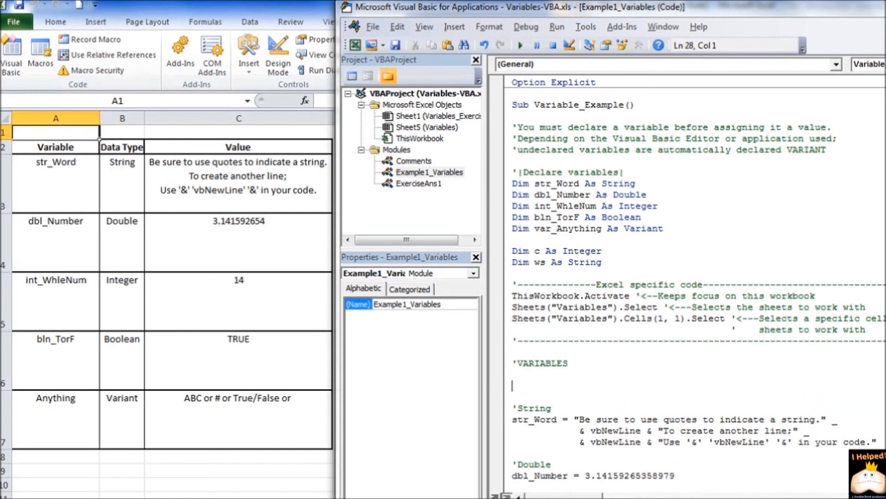
# Add NotdefinedVariable = 13, run the macro and dismiss the 'Variable not defined' compile error.
pyautogui.write('Notdefi')
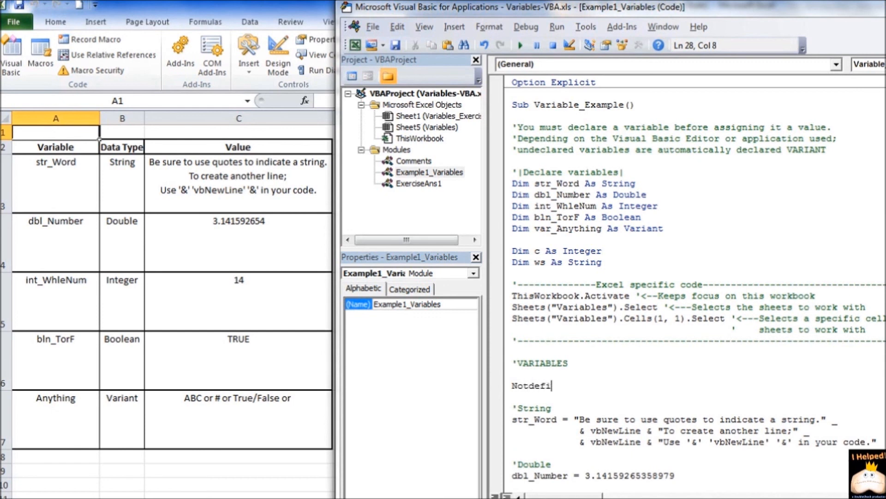
pyautogui.write('ned')
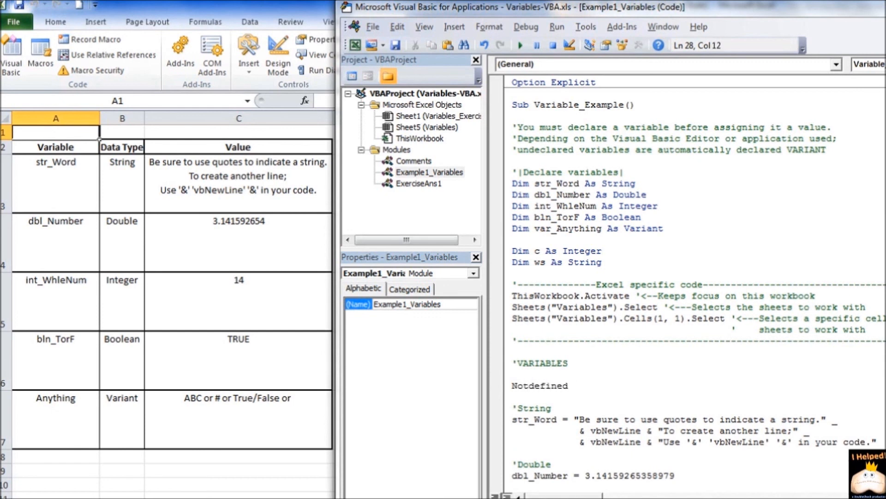
pyautogui.write('Variable')
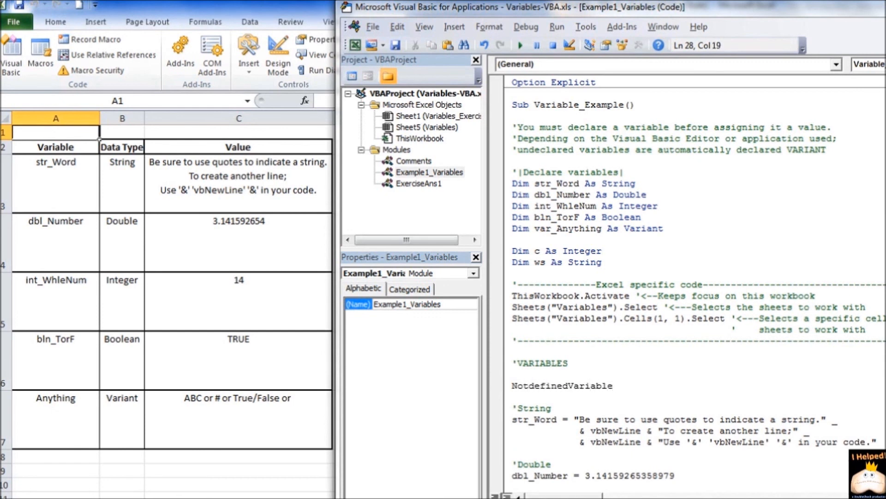
pyautogui.write('= 13')
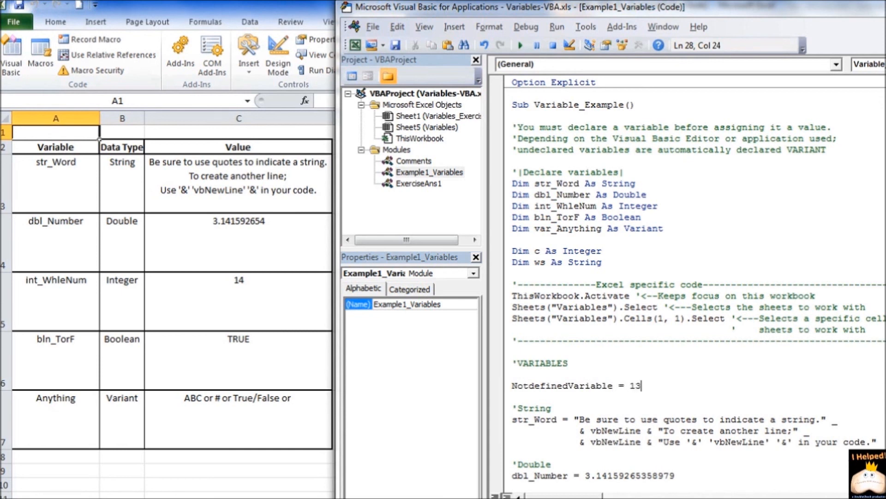
pyautogui.click(519, 44)
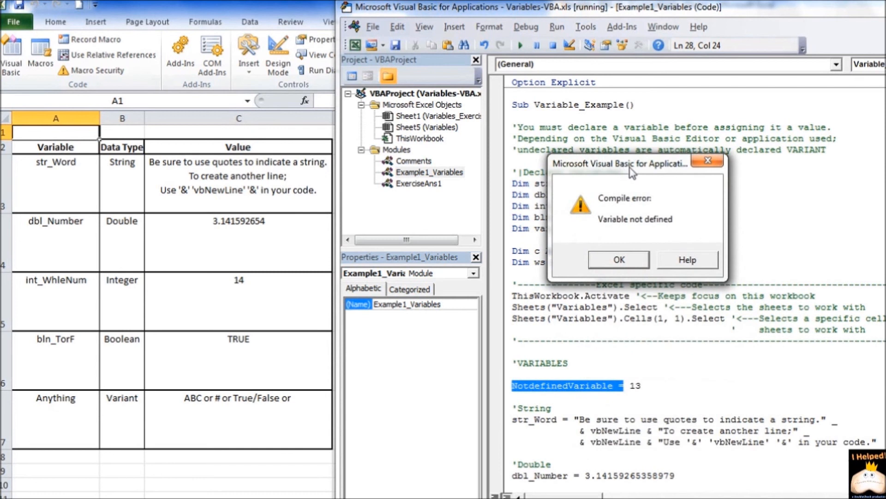
pyautogui.moveTo(598, 214)
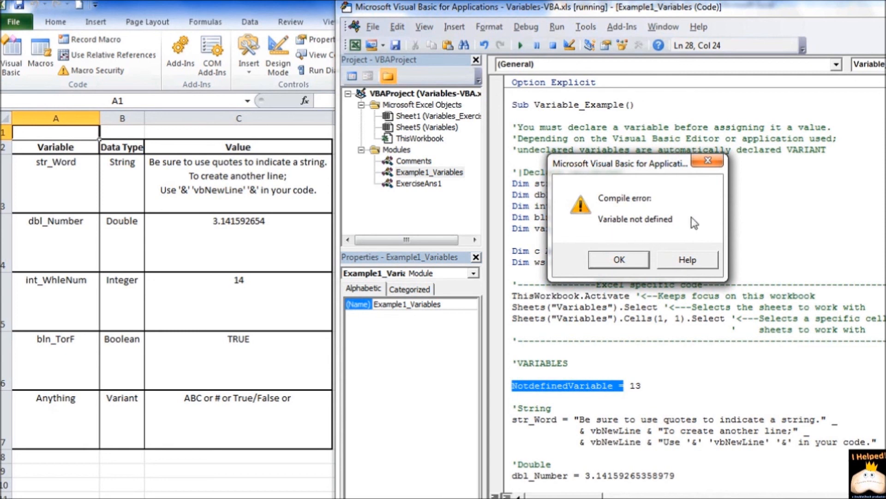
pyautogui.click(618, 259)
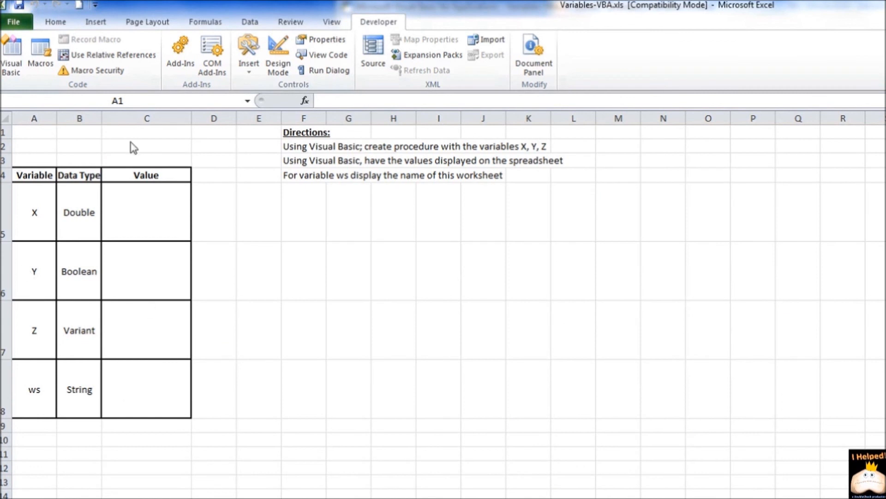
pyautogui.moveTo(377, 311)
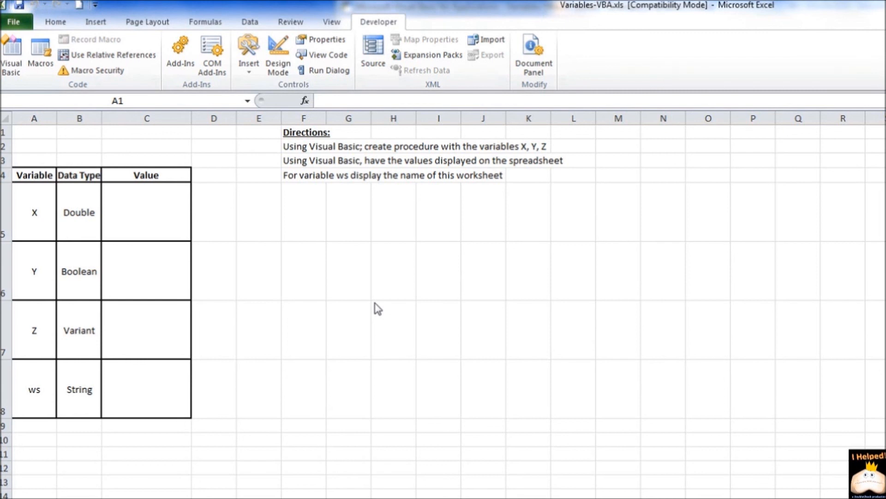
pyautogui.moveTo(424, 322)
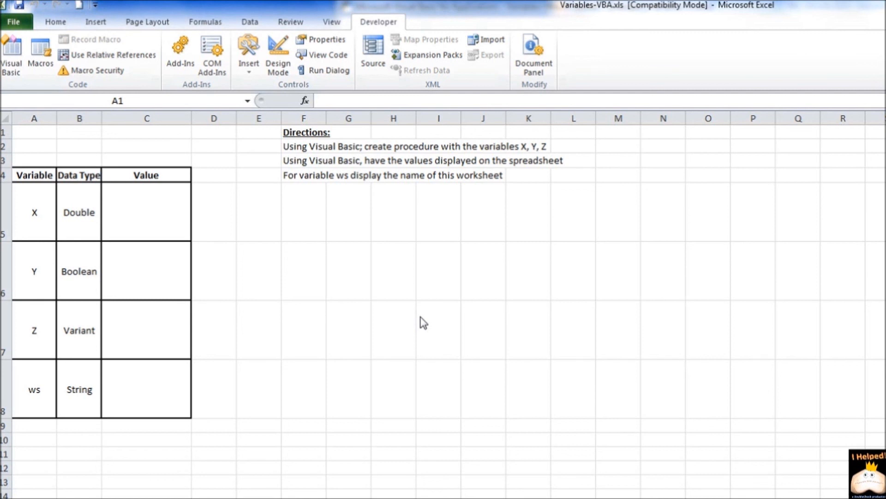
pyautogui.moveTo(643, 451)
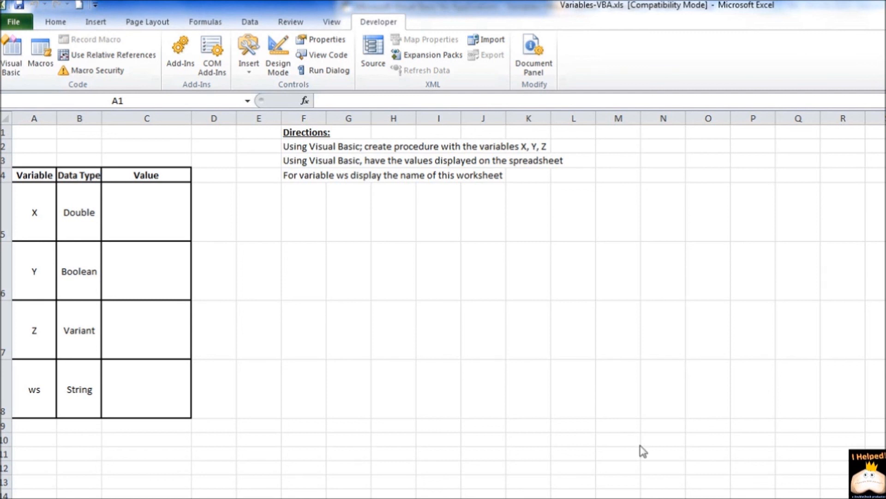